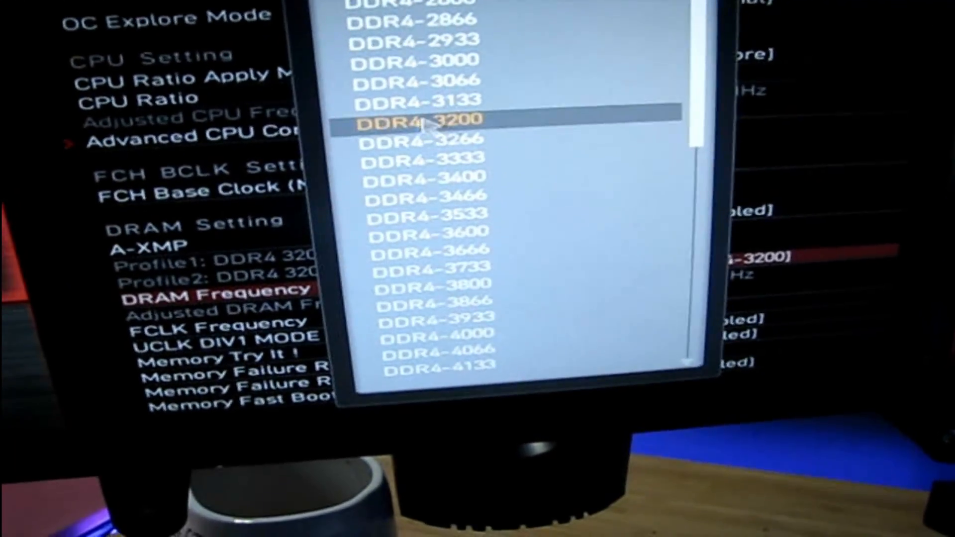
left_click(420, 120)
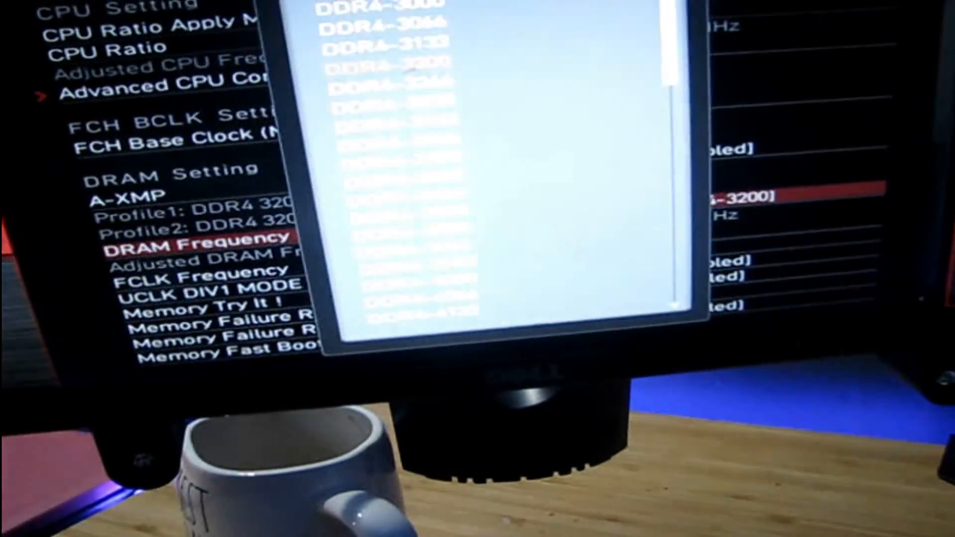
scroll("down", 3)
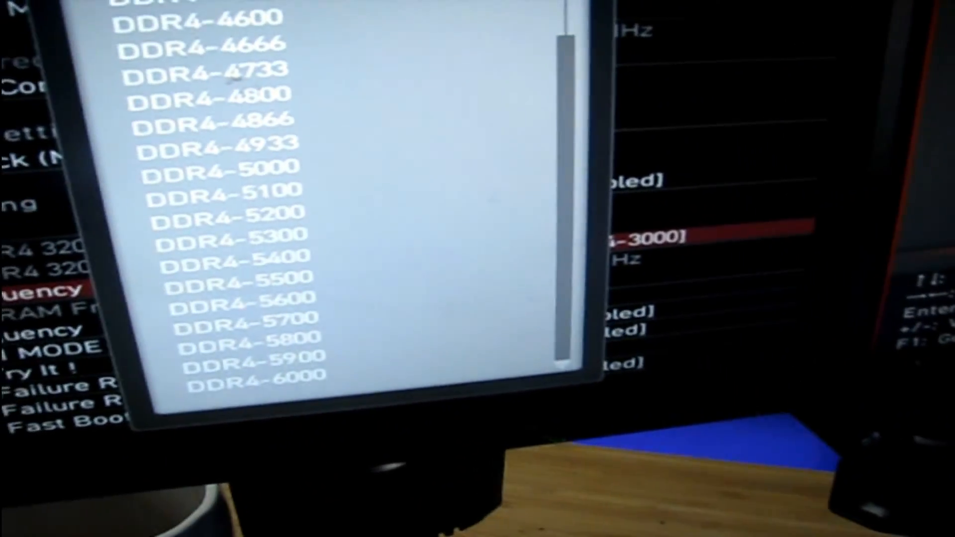
scroll("up", 3)
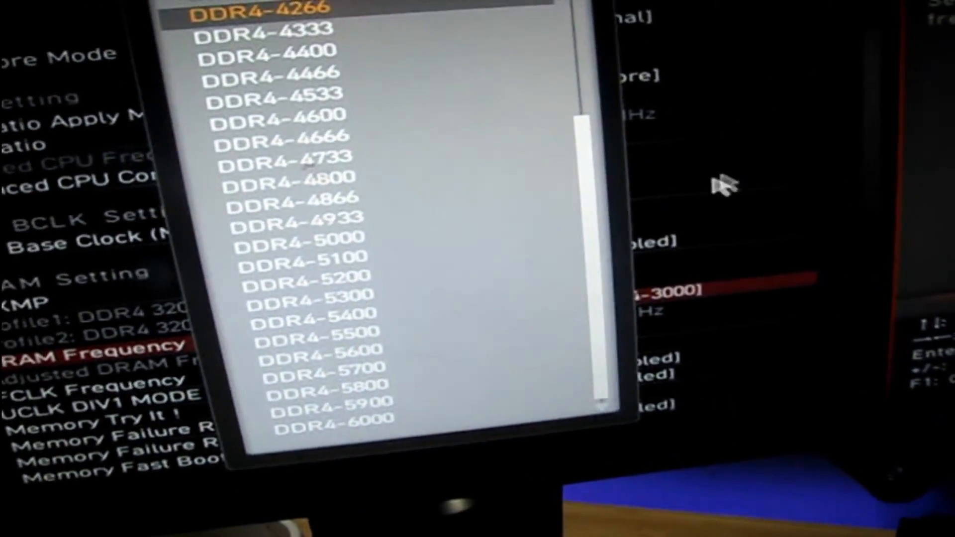
scroll("up", 3)
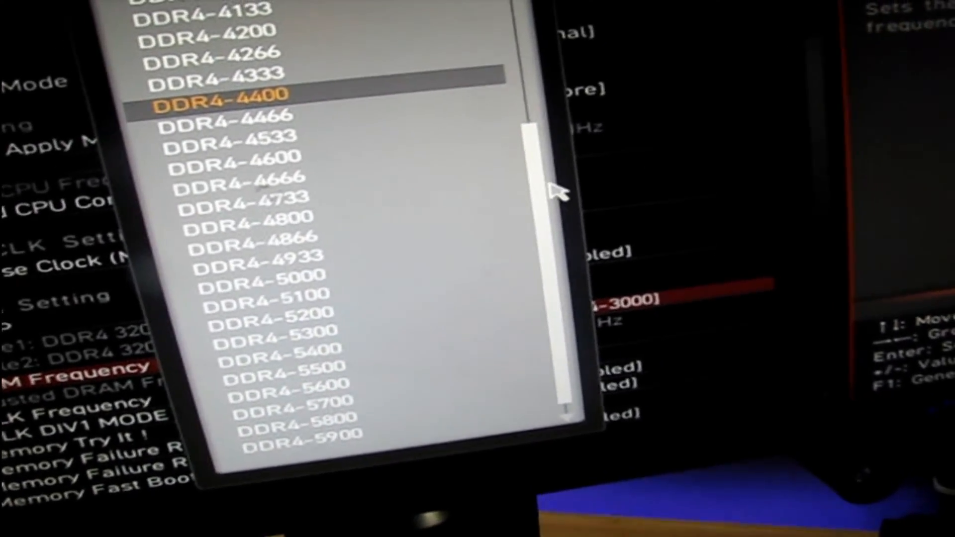
scroll("up", 3)
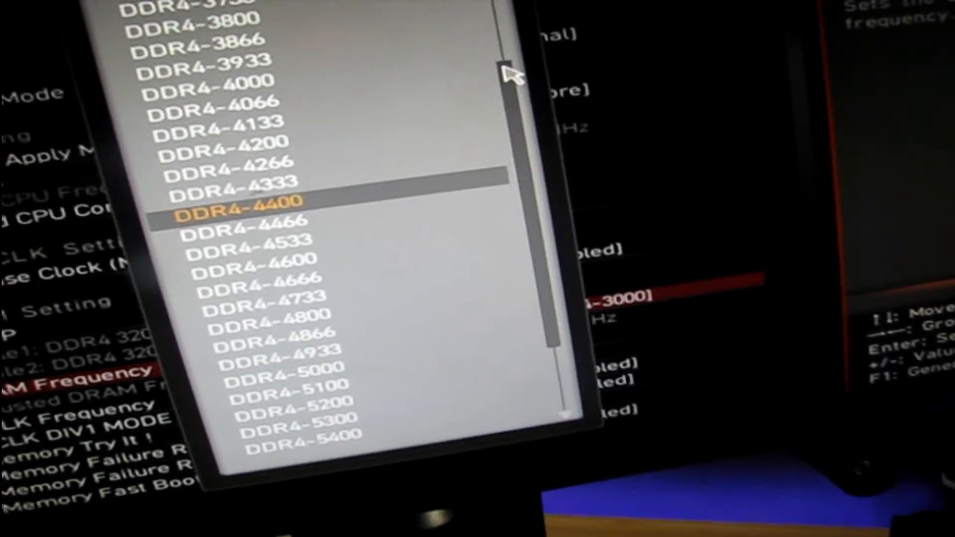
scroll("up", 3)
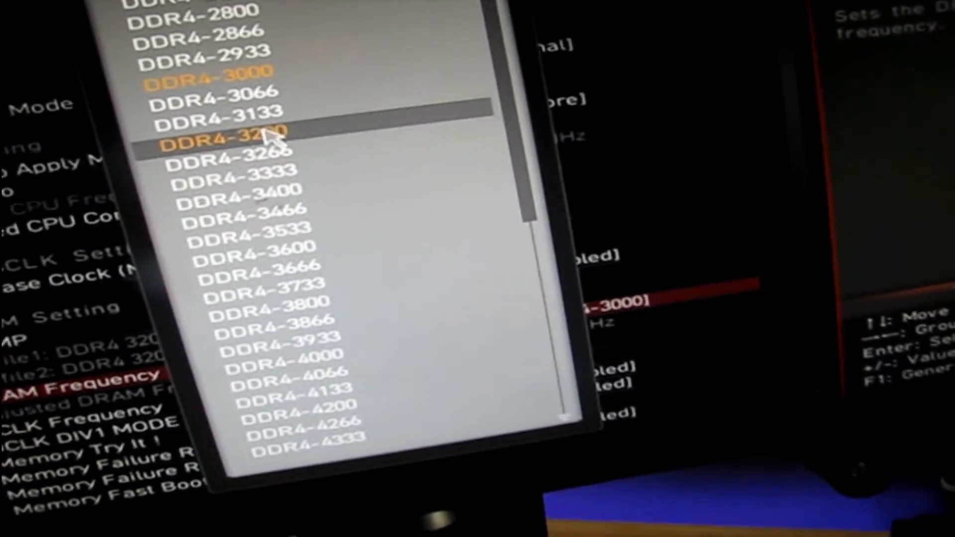